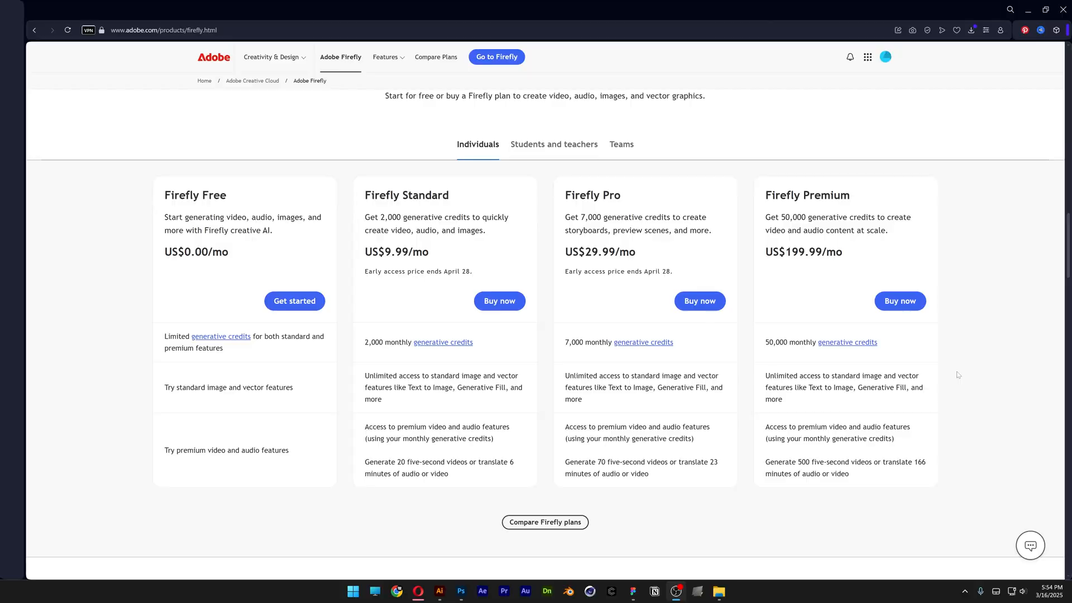
- Review the Free, Standard, Pro and Premium tiers and highlight Premium's 50,000 monthly credits
{"action": "scroll", "scroll_direction": "down", "scroll_amount": 3}
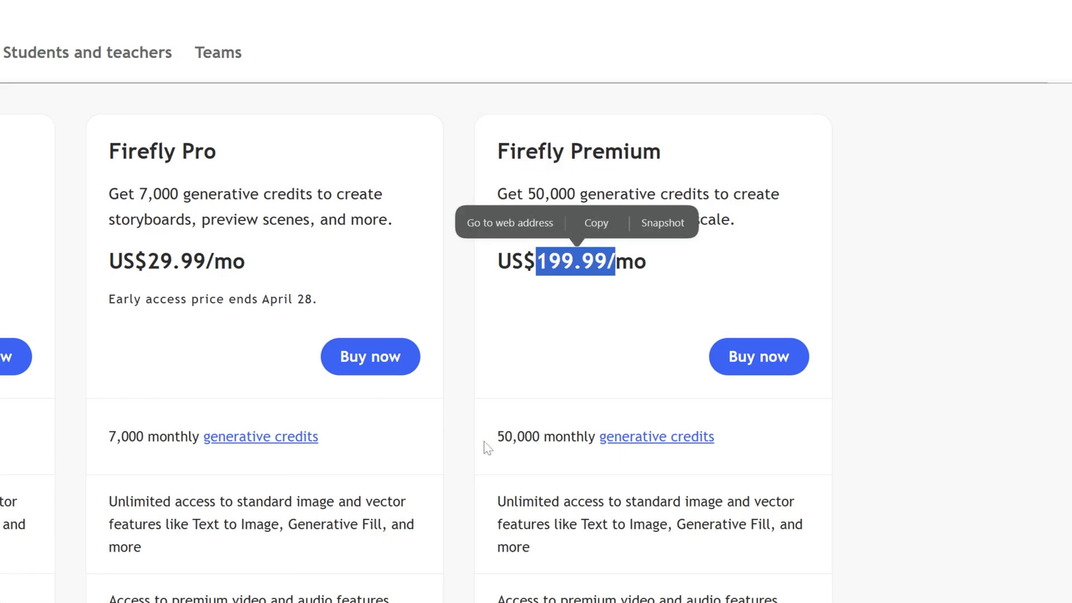
{"action": "scroll", "scroll_direction": "down", "scroll_amount": 3}
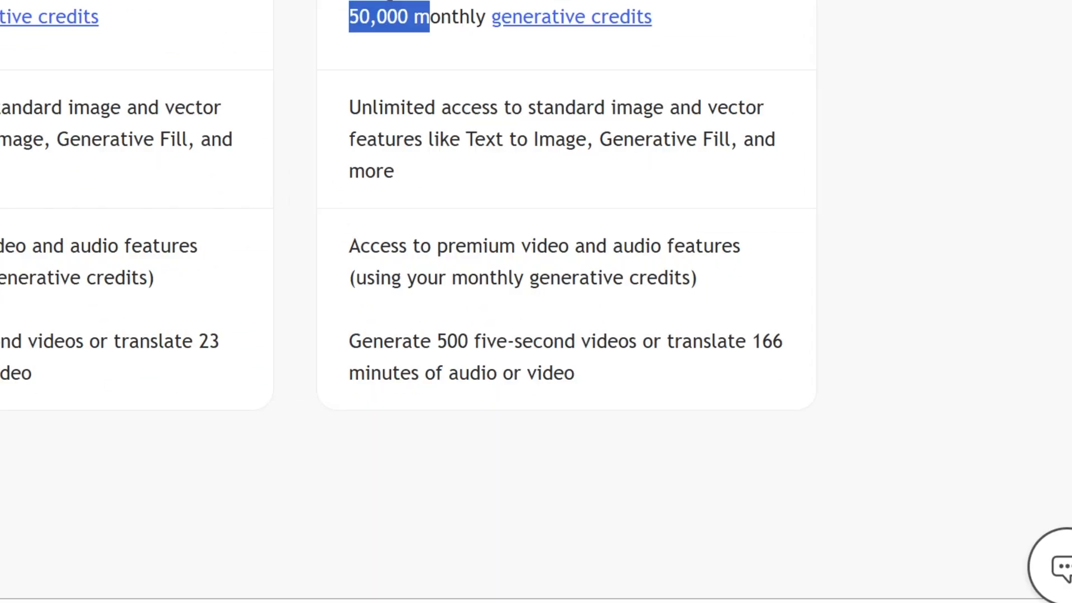
{"action": "double_click", "coordinate": [443, 341]}
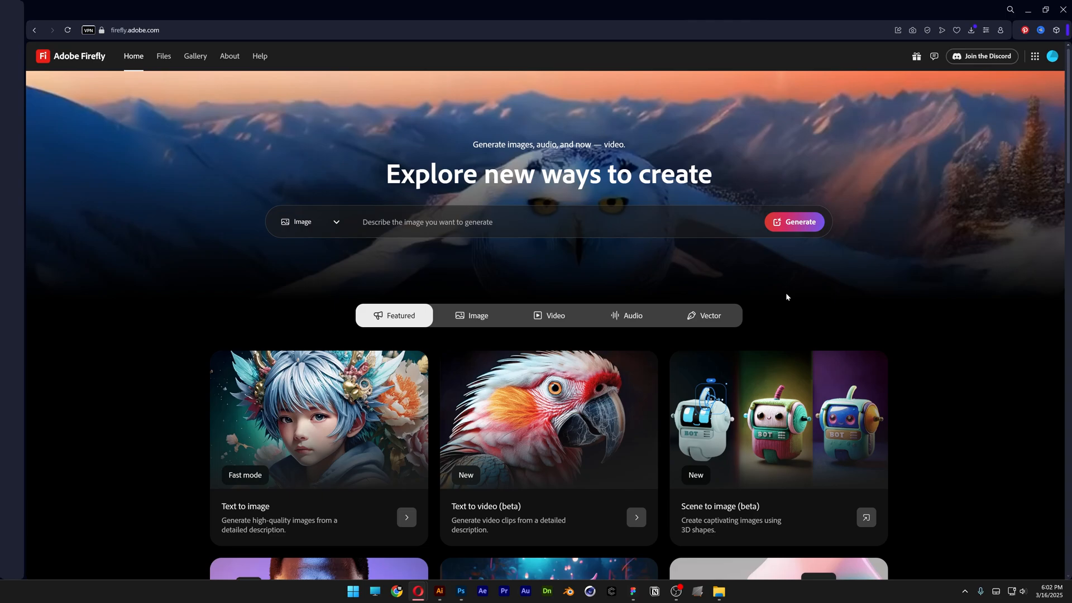
{"action": "left_click", "coordinate": [308, 221]}
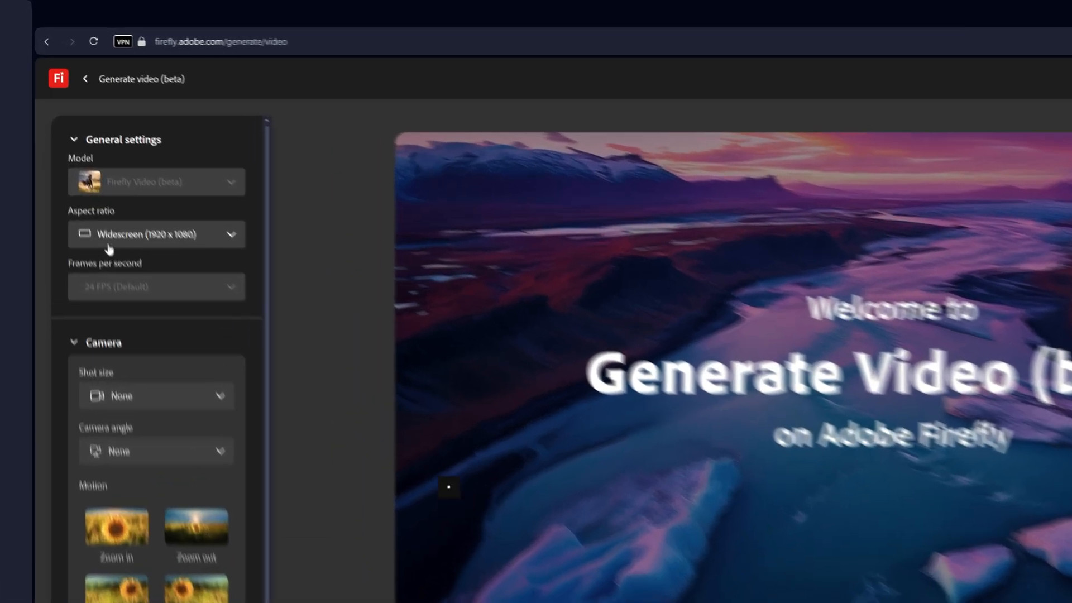
{"action": "left_click", "coordinate": [157, 233]}
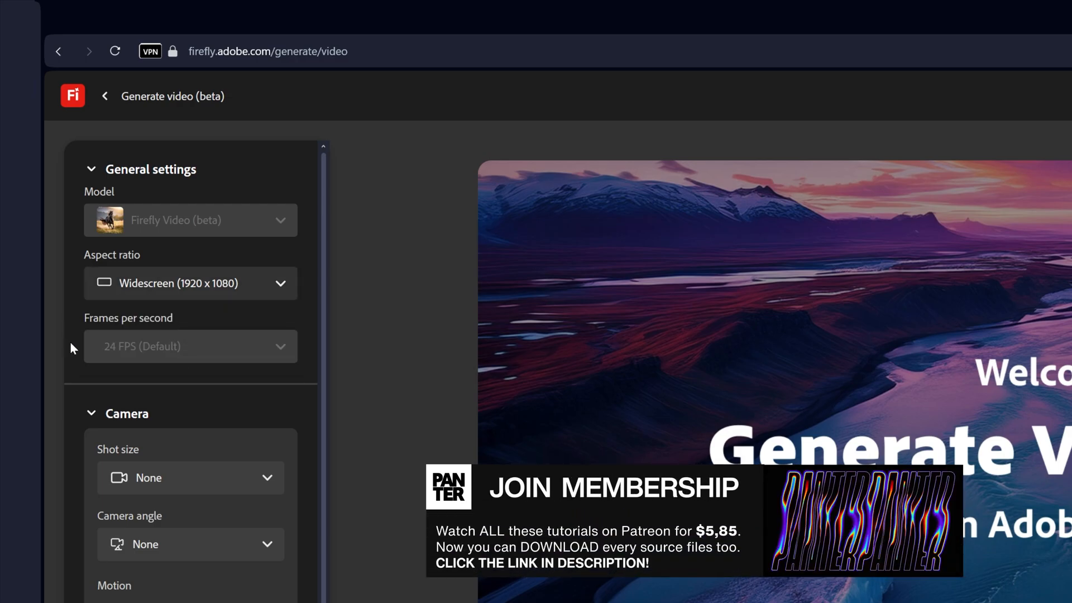
{"action": "scroll", "scroll_direction": "down", "scroll_amount": 3}
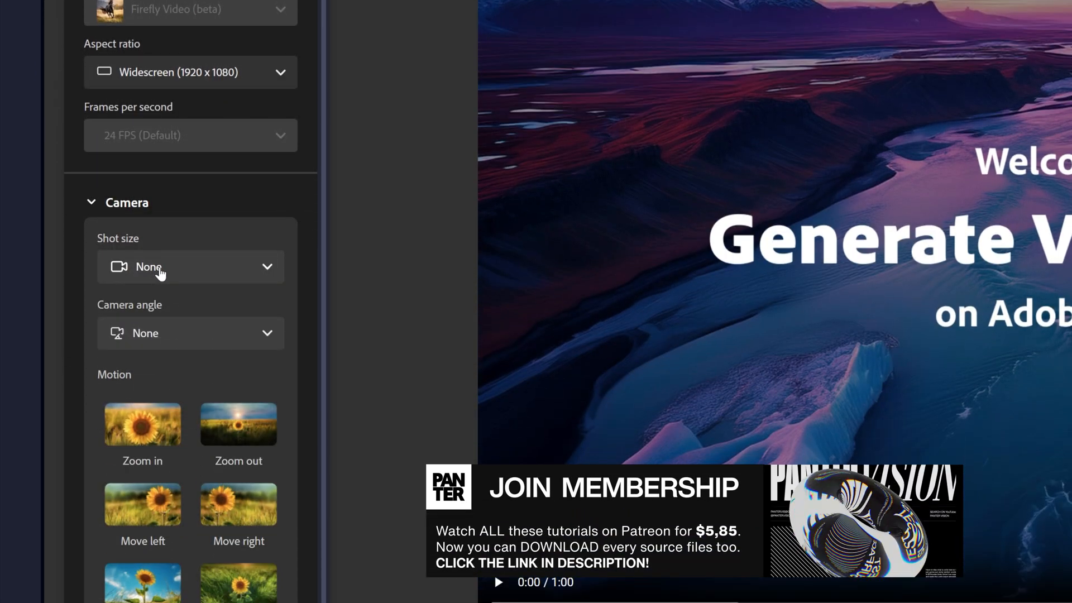
{"action": "left_click", "coordinate": [190, 266]}
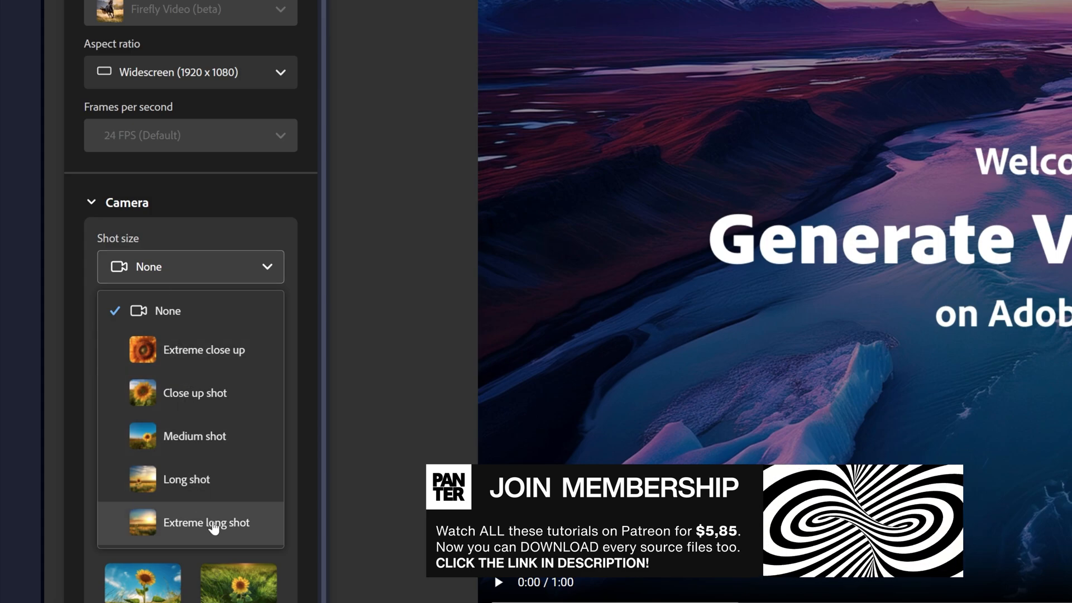
{"action": "mouse_move", "coordinate": [239, 382]}
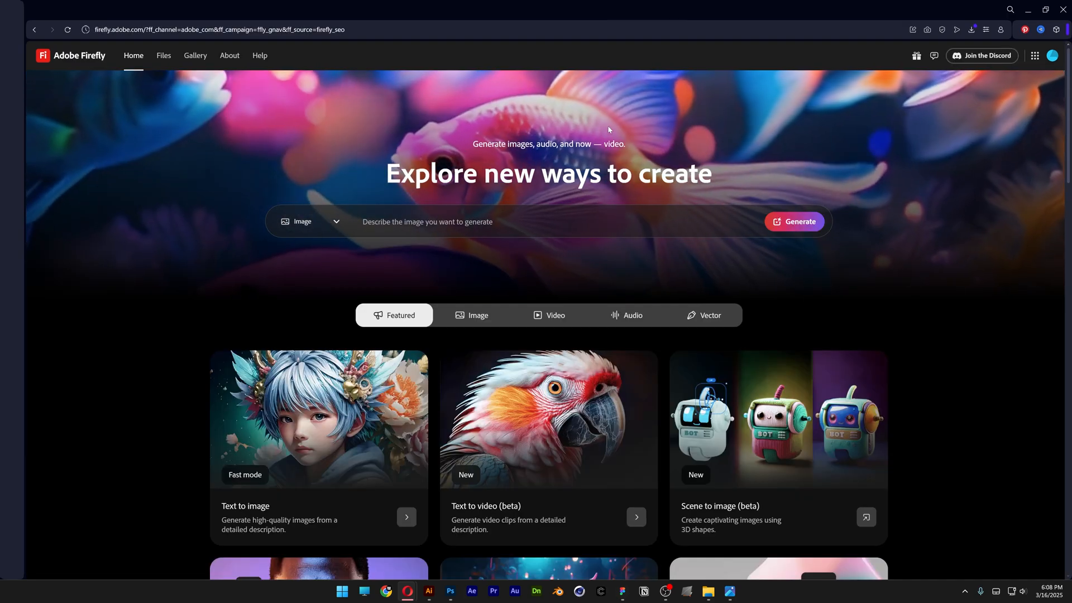
- Start text-to-image and load the uploaded picture as the composition reference
{"action": "left_click", "coordinate": [309, 224]}
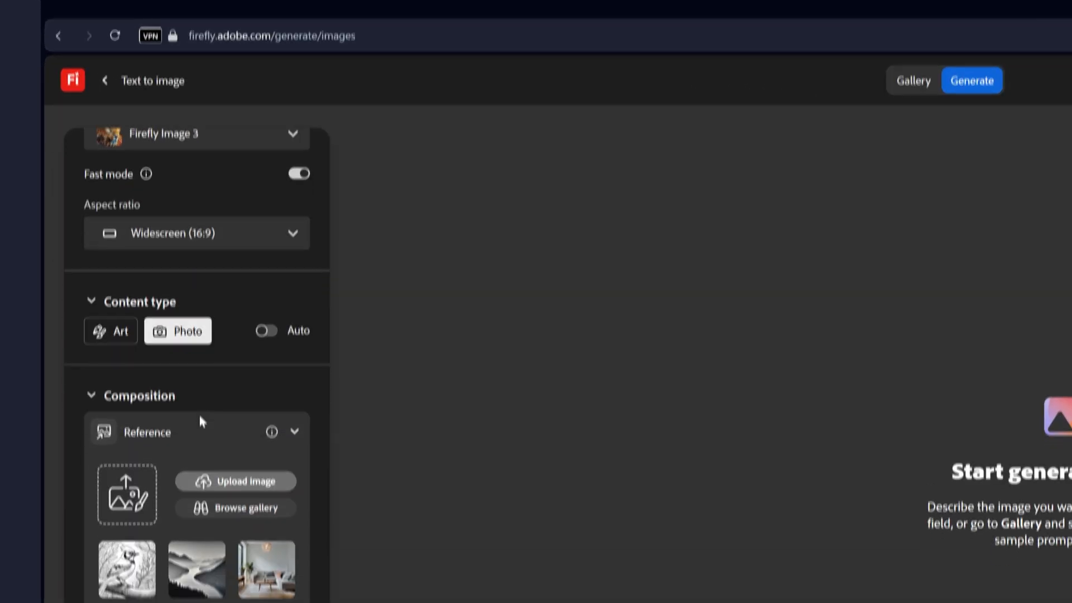
{"action": "scroll", "scroll_direction": "down", "scroll_amount": 3}
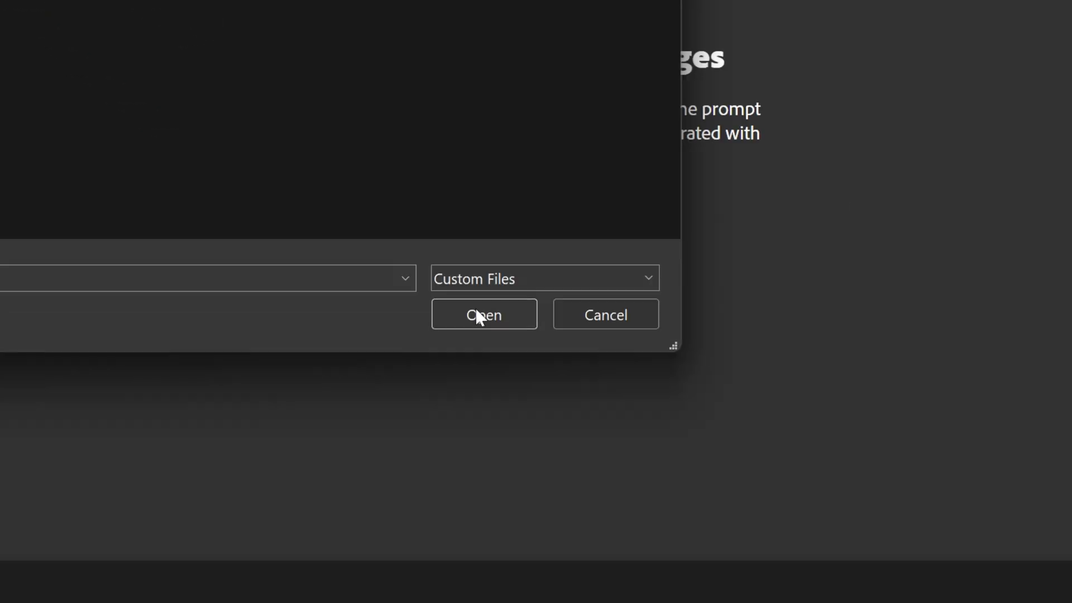
{"action": "left_click", "coordinate": [484, 314]}
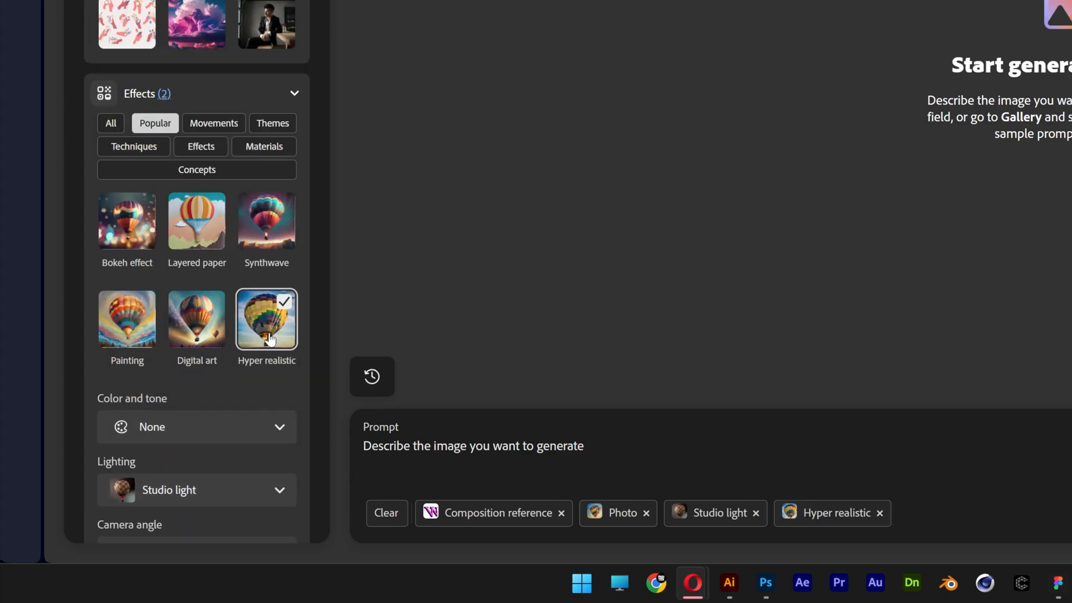
- Add the 3d theme and prompt '3d extruded glass text, polished, floating, isolated on white background'
{"action": "left_click", "coordinate": [272, 123]}
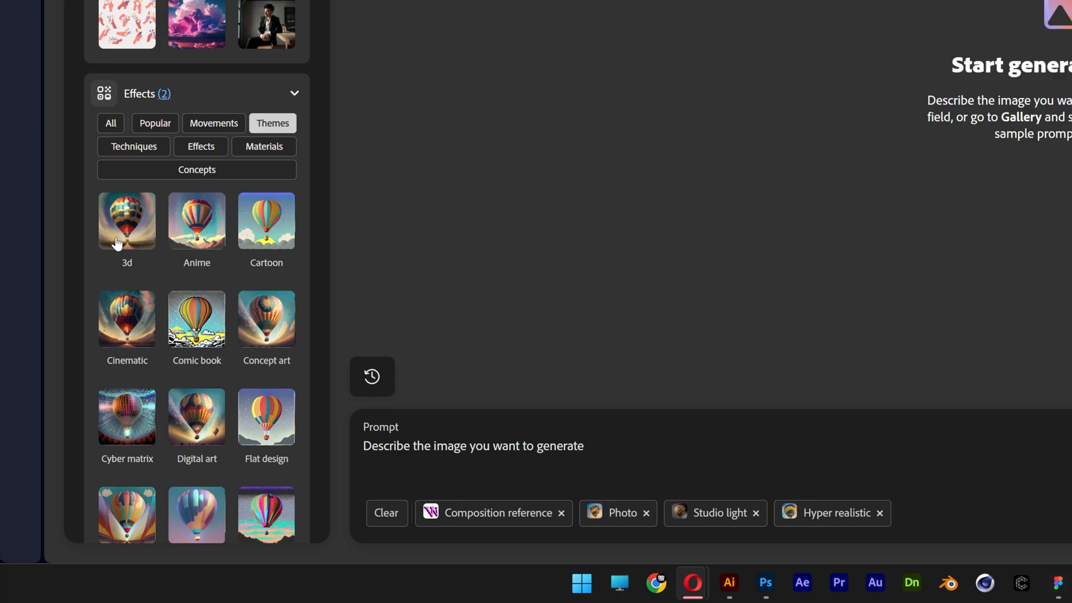
{"action": "left_click", "coordinate": [126, 220]}
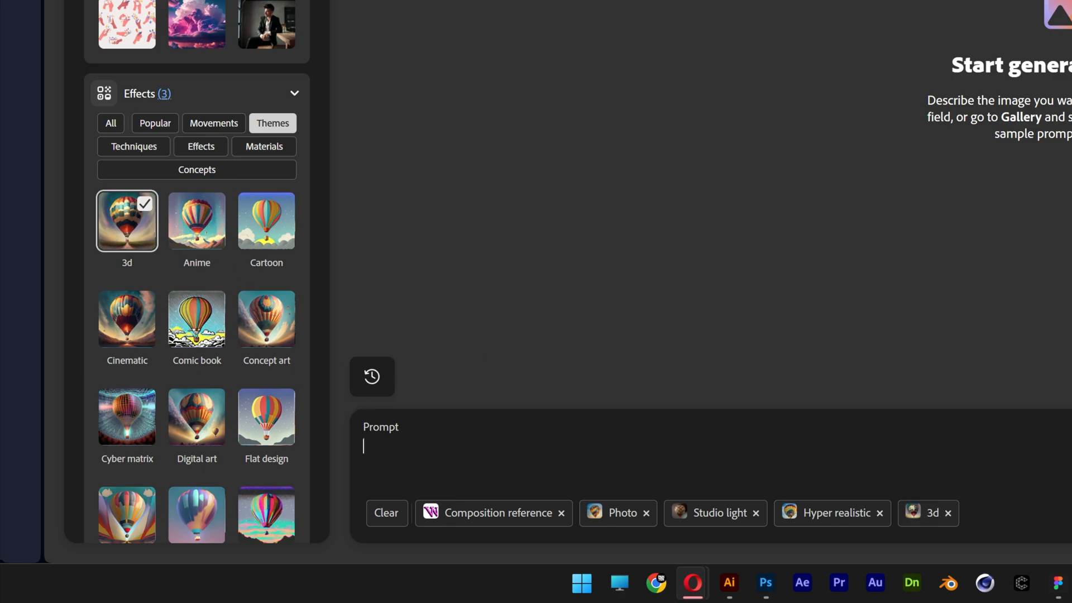
{"action": "type", "text": "3d extruded"}
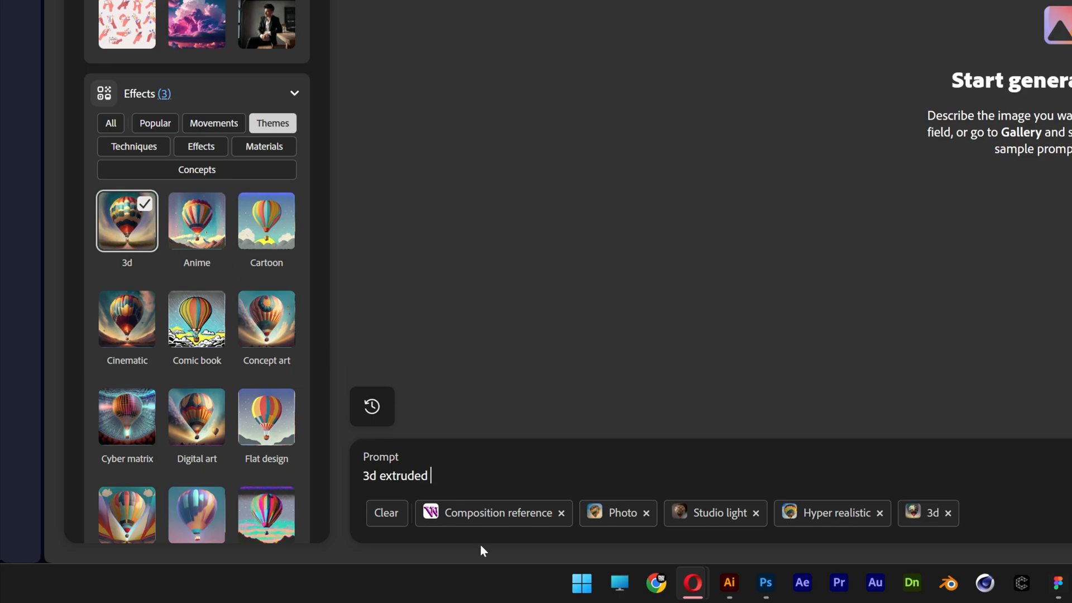
{"action": "type", "text": "glass text, polished, floating"}
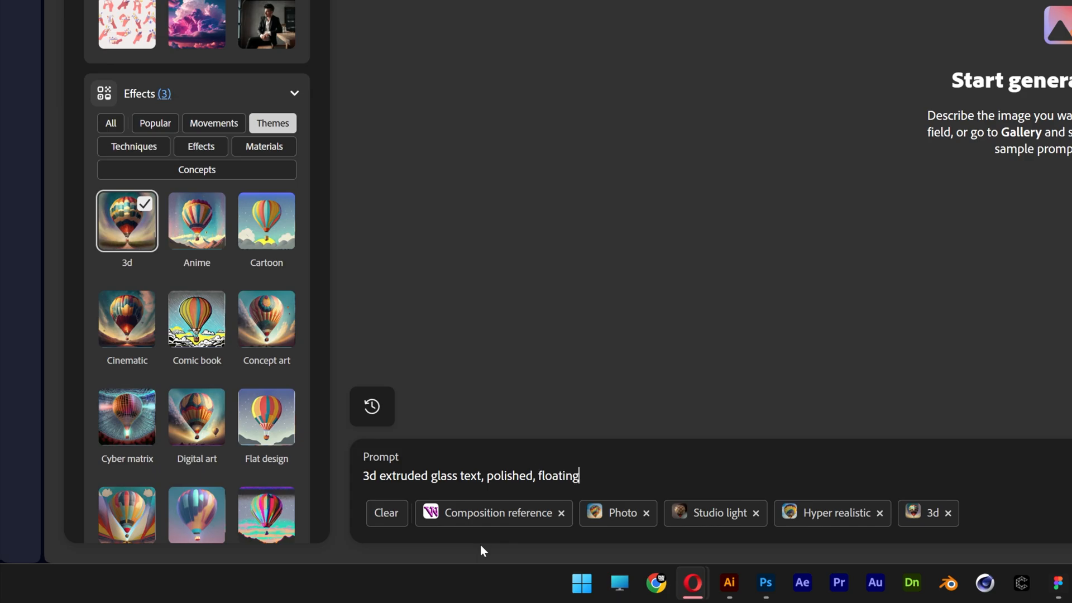
{"action": "type", "text": ", isolated on white background"}
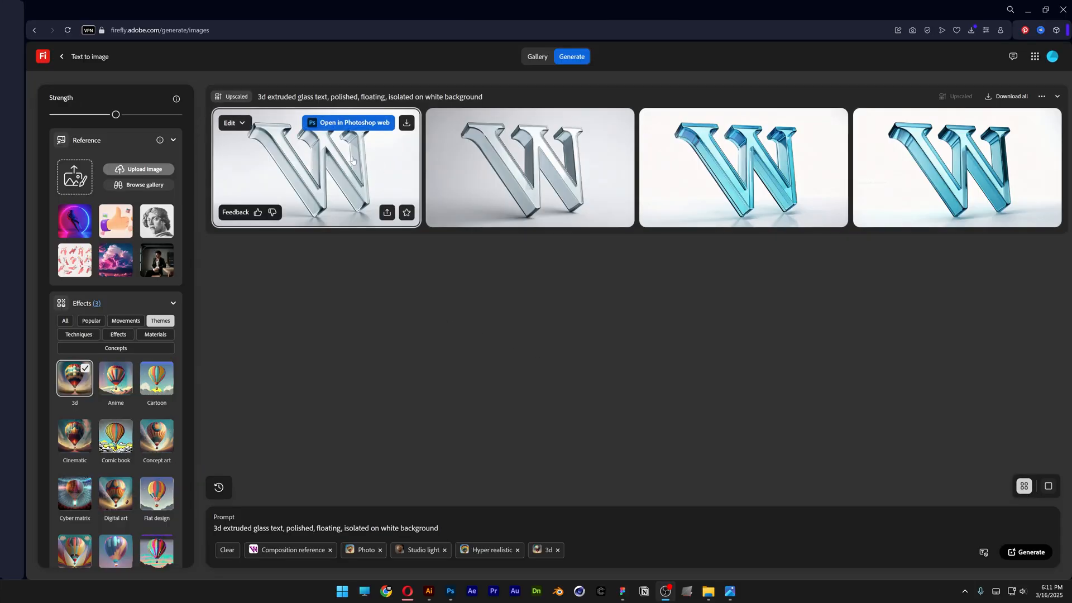
- Switch to Generate video and choose the saved glass W image for the frame slot
{"action": "left_click", "coordinate": [315, 166]}
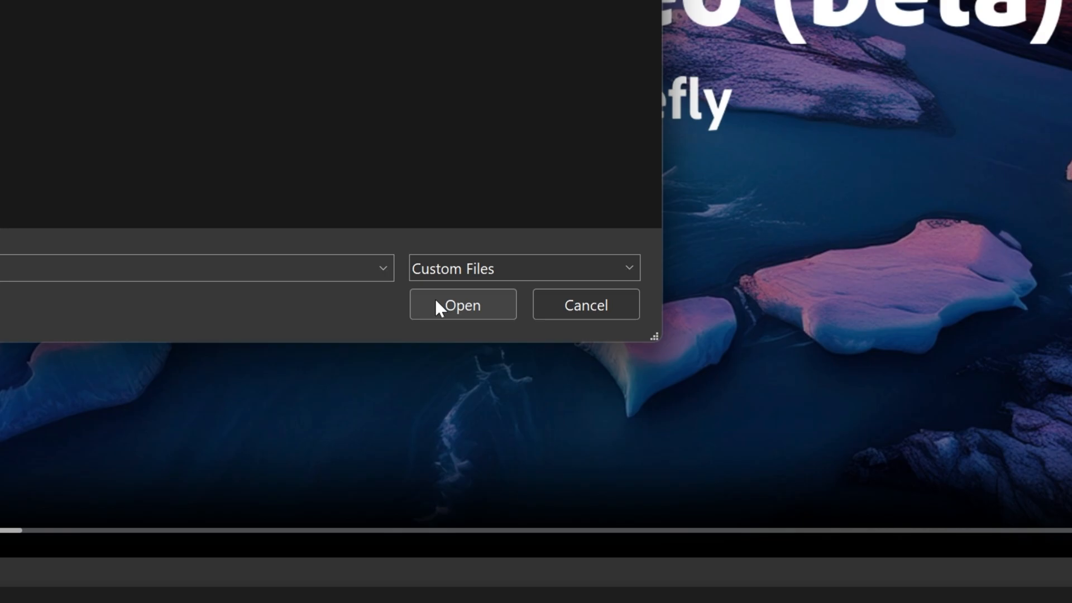
- Use the glass W as start frame and generate a clip of small pink dahlias growing around it
{"action": "left_click", "coordinate": [462, 305]}
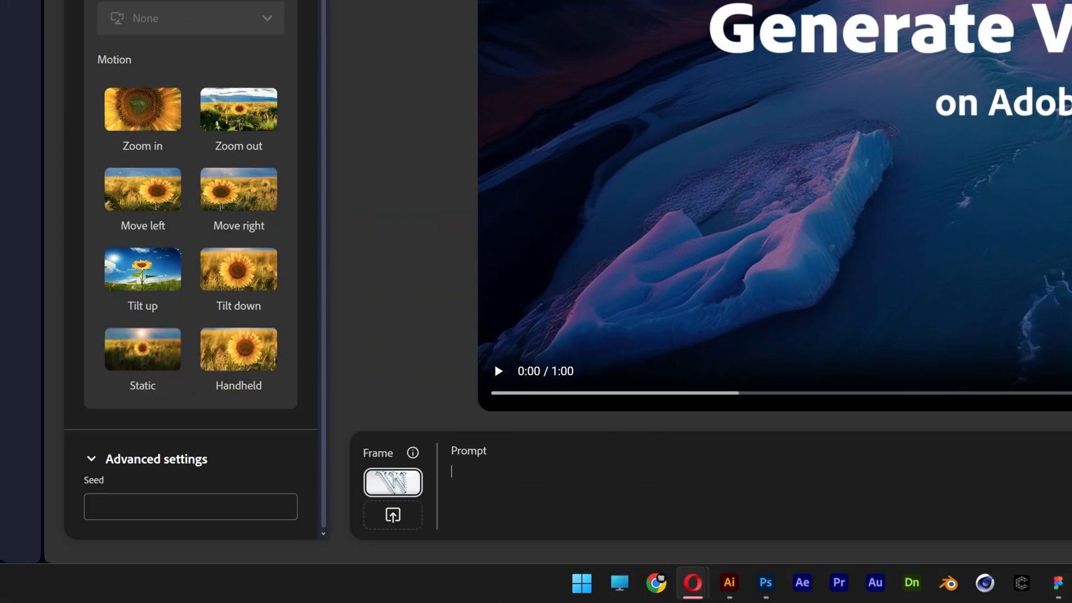
{"action": "type", "text": "small pink Dahlia"}
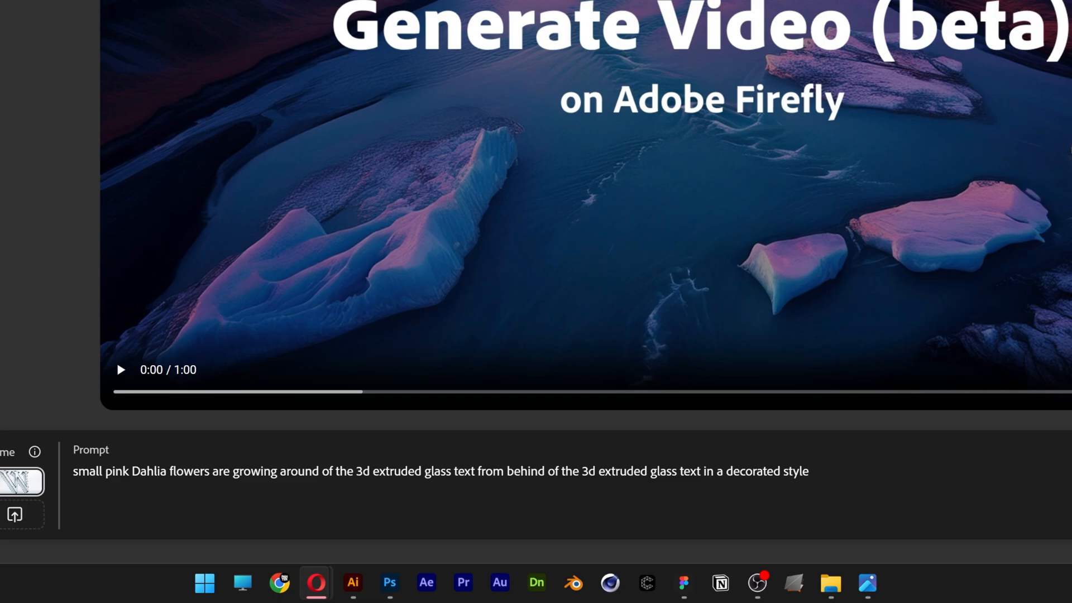
{"action": "left_click", "coordinate": [1024, 551]}
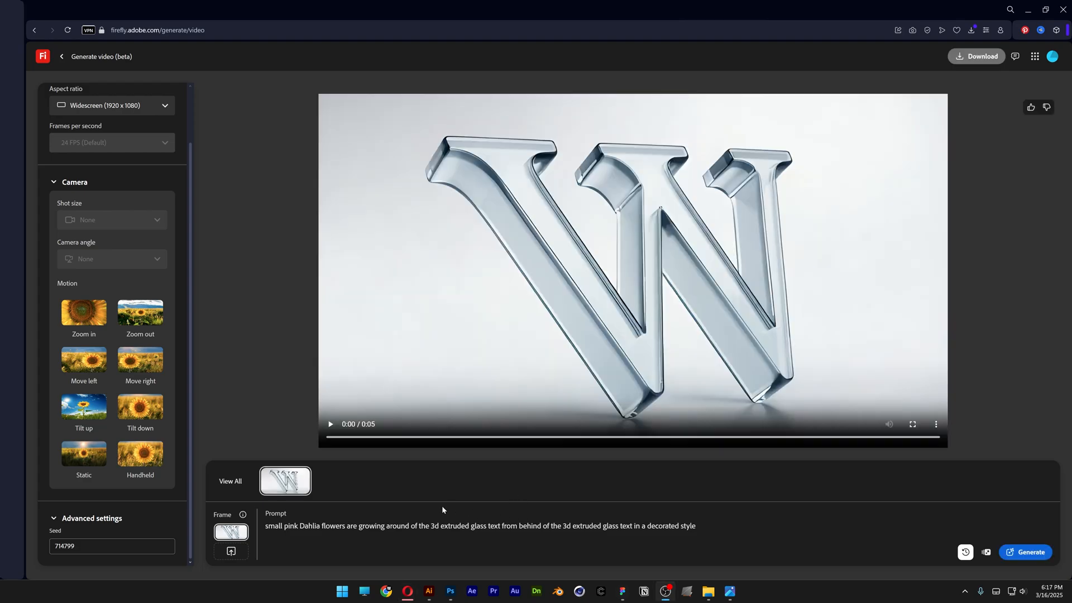
- Play the dahlia clip, set camera motion to Static and regenerate it
{"action": "left_click", "coordinate": [329, 424]}
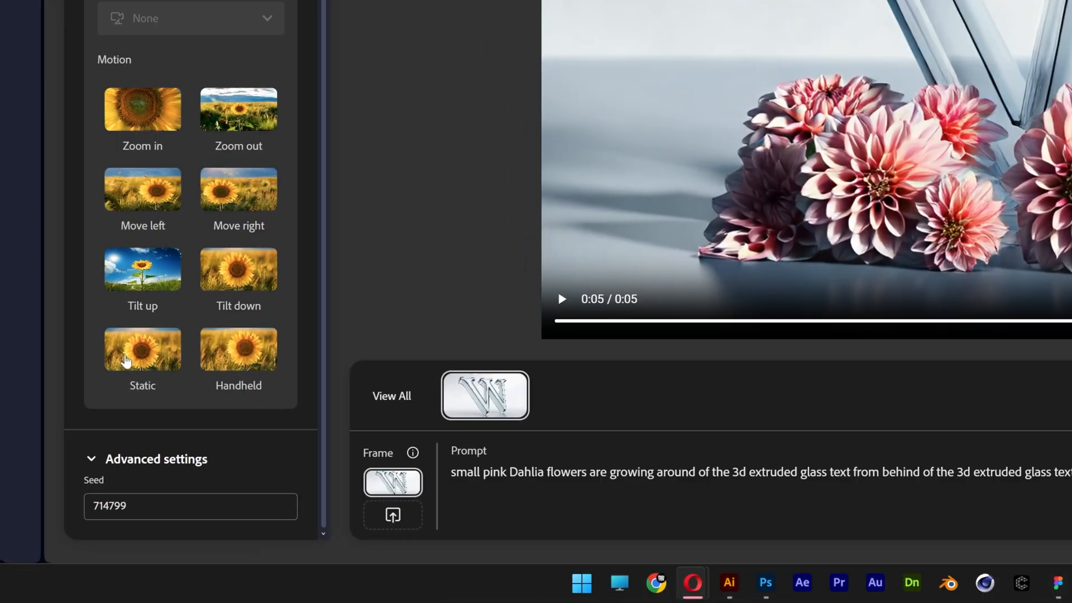
{"action": "left_click", "coordinate": [142, 349]}
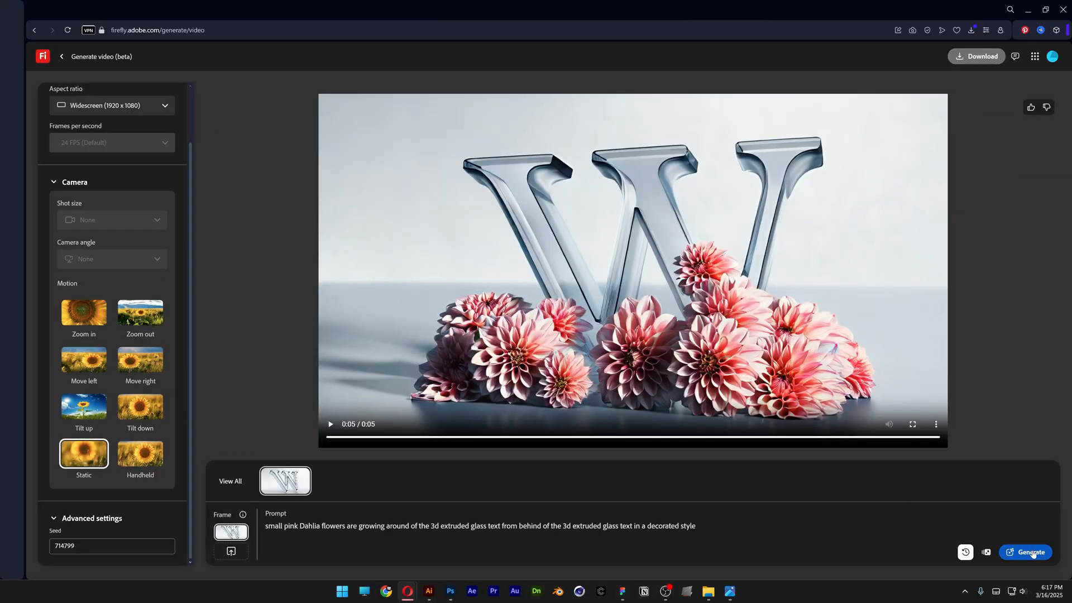
{"action": "left_click", "coordinate": [341, 480]}
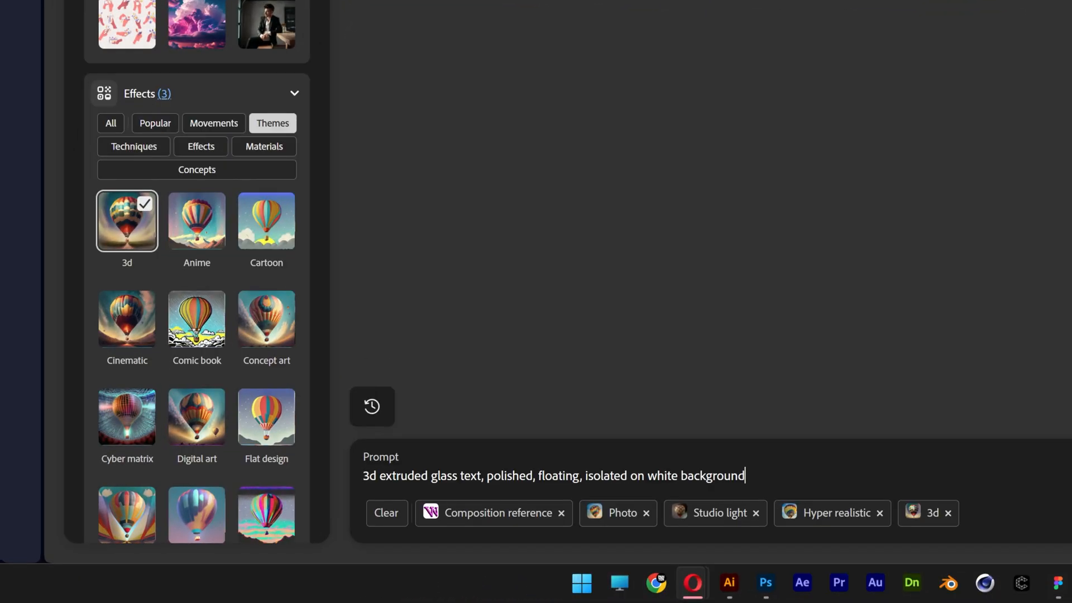
- Extend the image prompt with ', roses growi' before returning to the video generator
{"action": "type", "text": ", roses growi"}
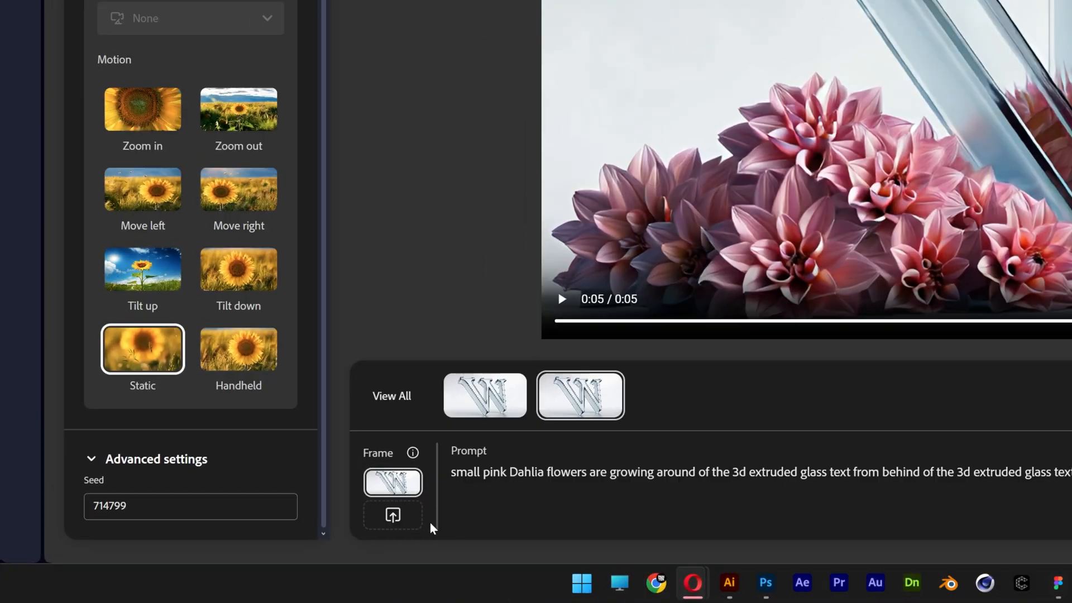
- Load the flower-covered glass W image as the clip's end frame
{"action": "left_click", "coordinate": [392, 515]}
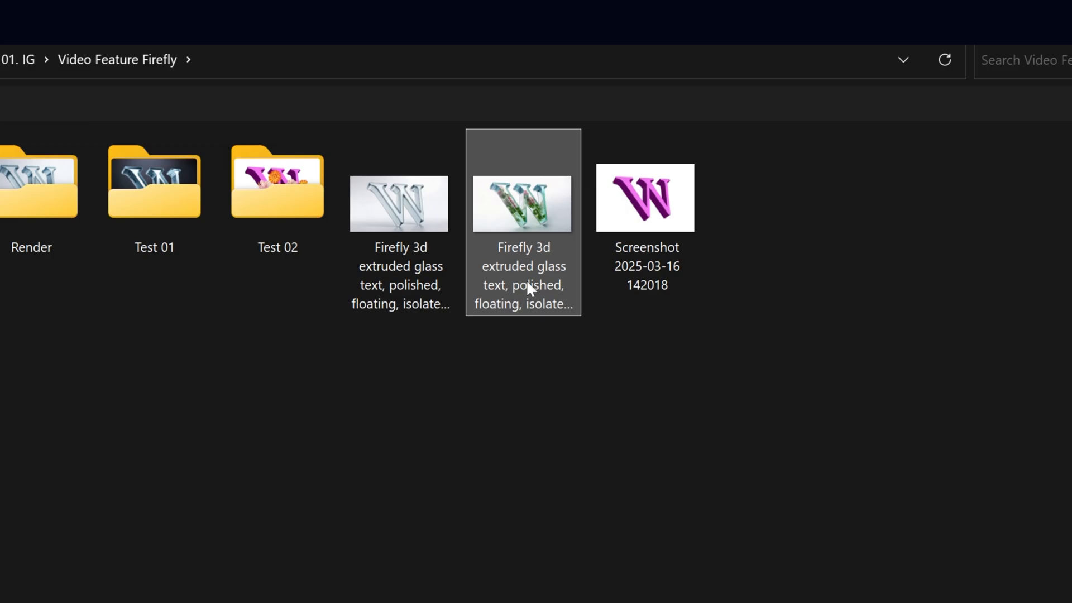
{"action": "double_click", "coordinate": [522, 203]}
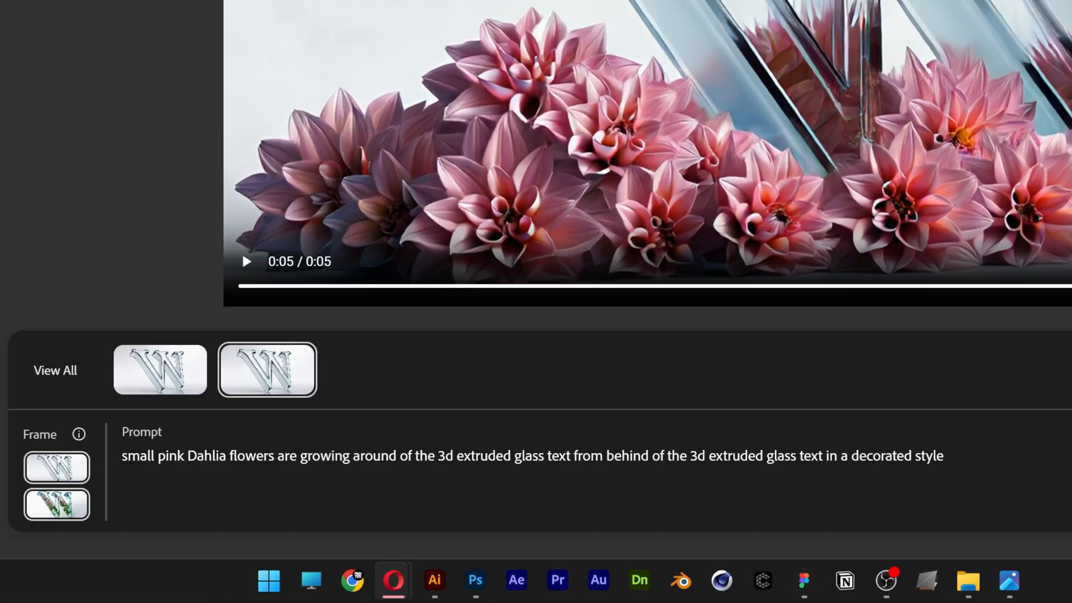